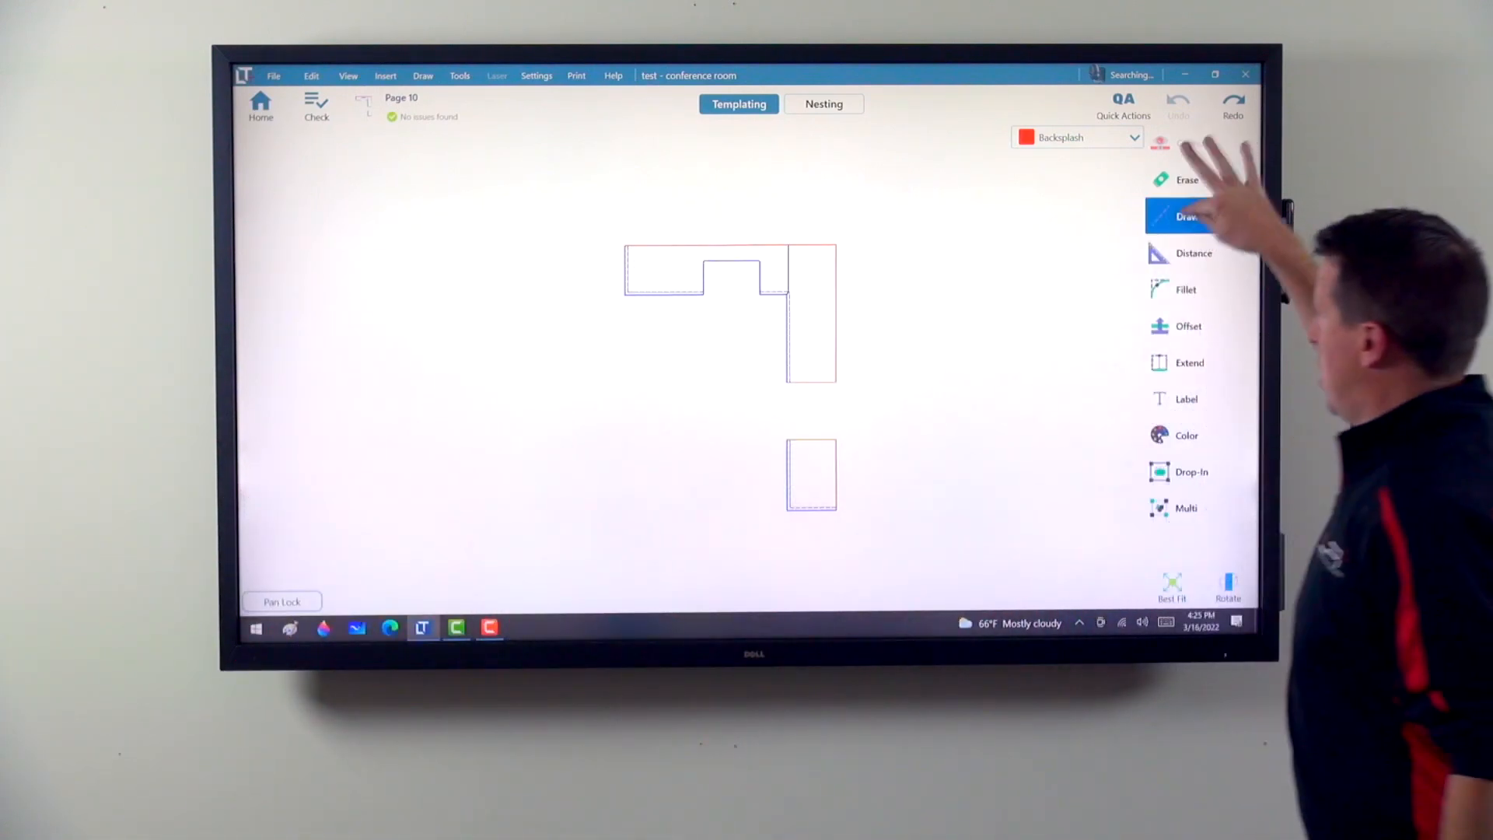
Draw a red backsplash strip along the countertop template's top back edge
left_click(1187, 216)
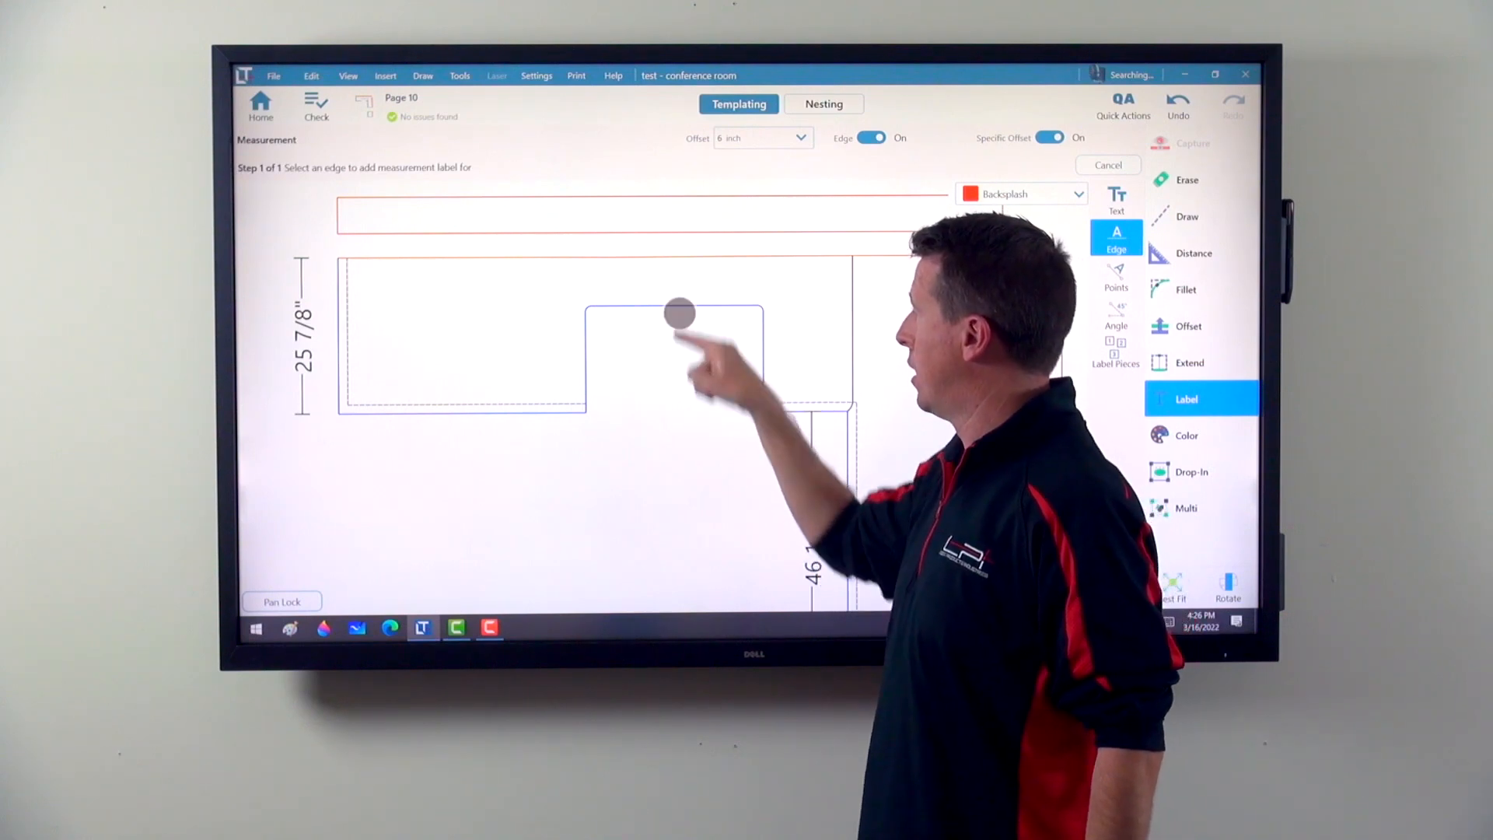
Add a 29 1/2" measurement label to the notch's top edge
left_click(679, 314)
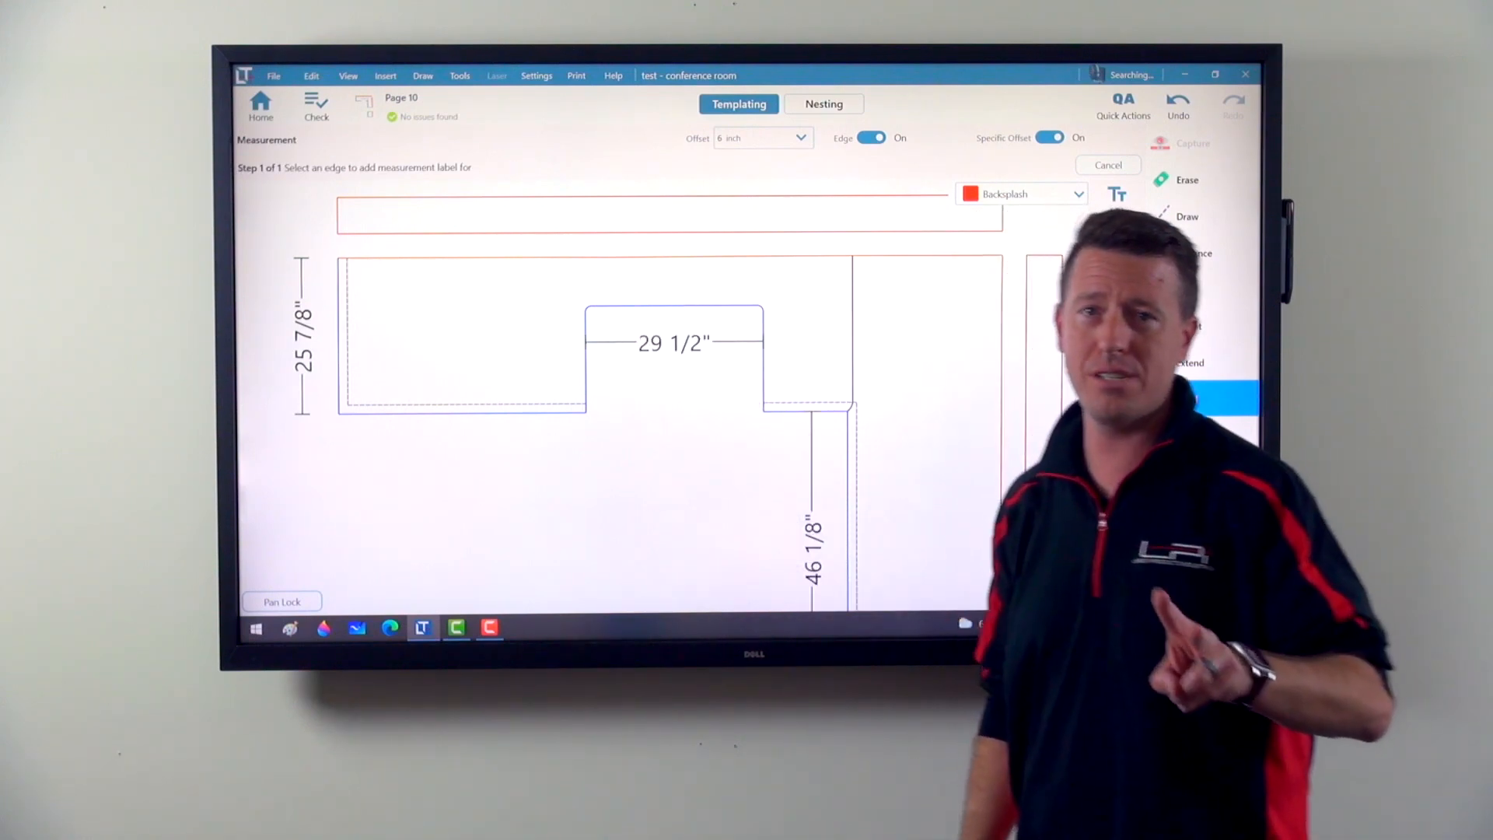